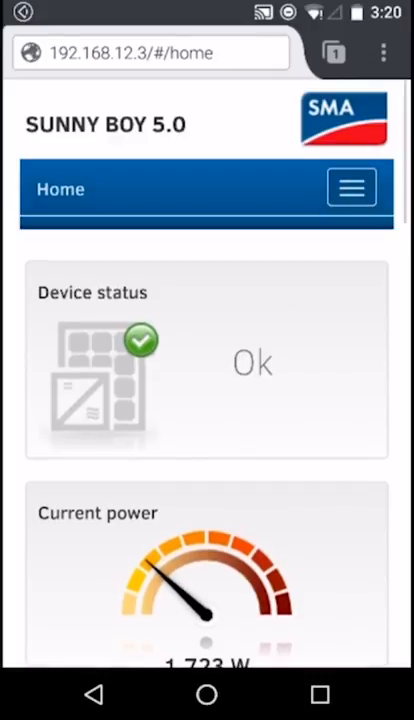
Browse the site navigation's user settings and return to the home page.
click(352, 188)
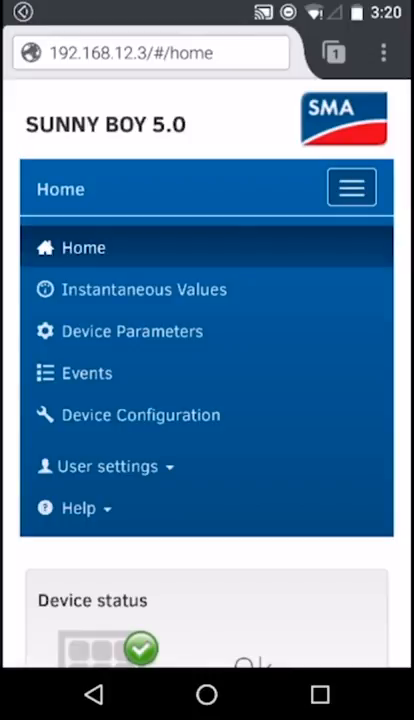
click(104, 466)
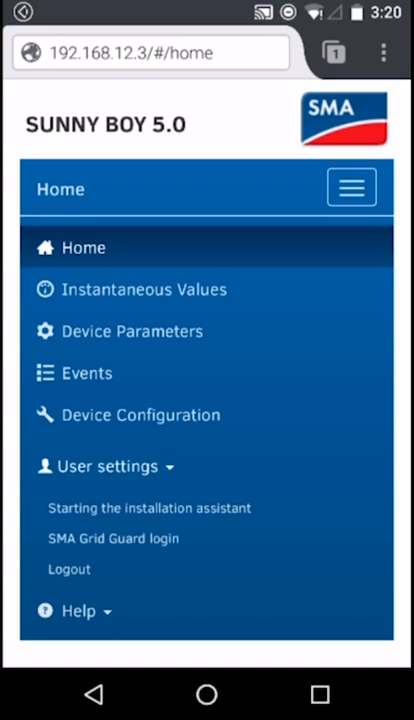
click(112, 538)
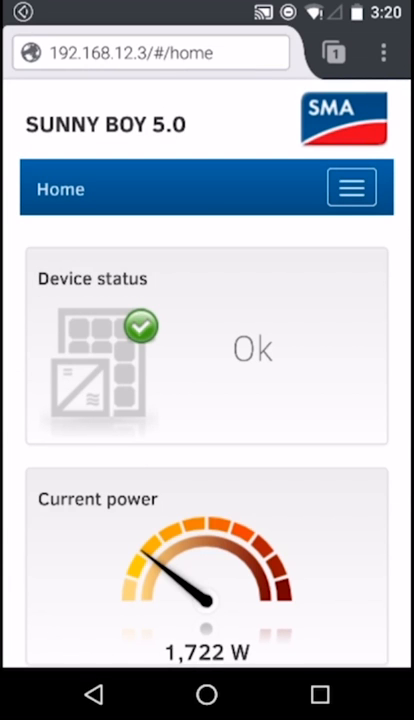
Go to Device Parameters and enter parameter editing mode.
click(352, 188)
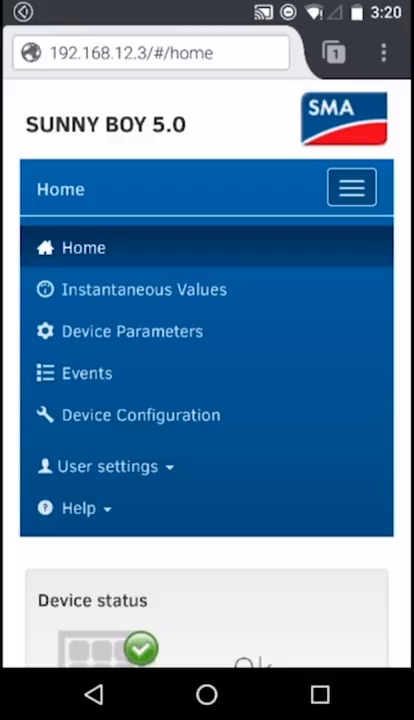
click(132, 332)
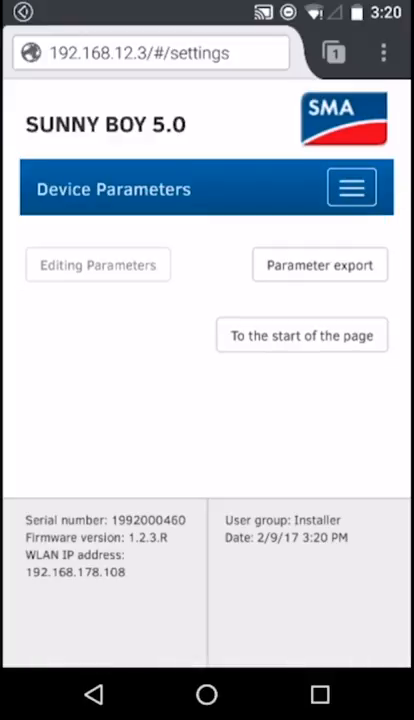
click(98, 264)
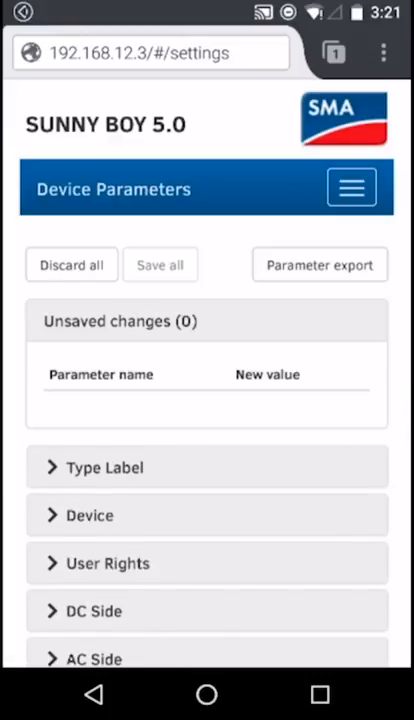
Set the static voltage stabilisation operating mode from Off to the reactive power mode.
scroll(down, 3)
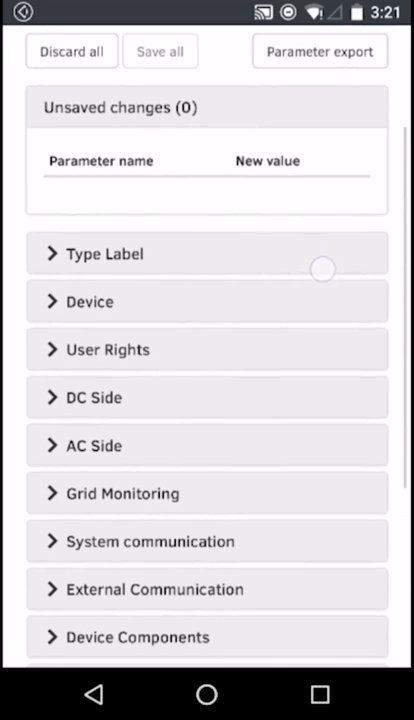
scroll(down, 3)
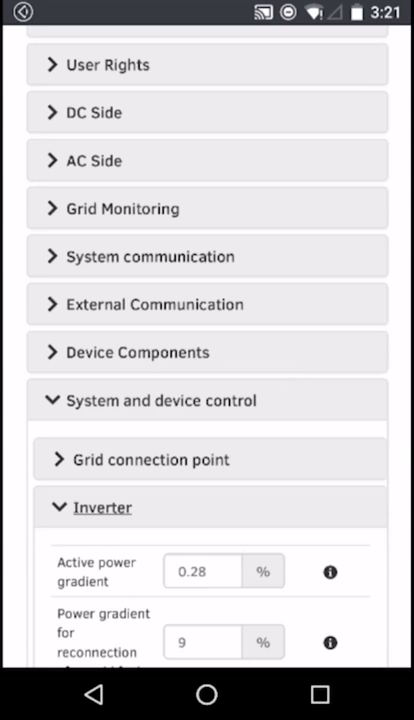
scroll(down, 3)
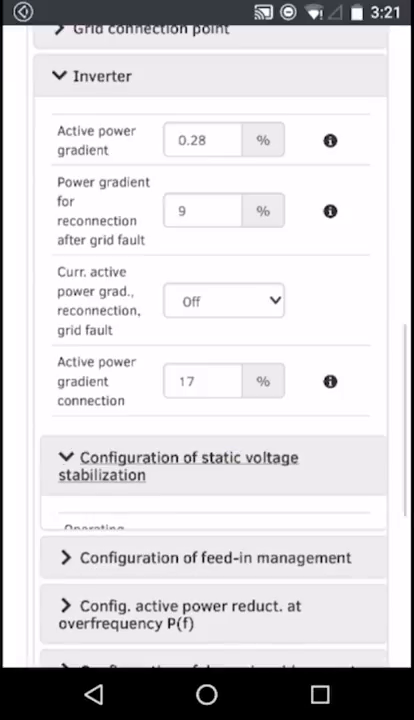
scroll(down, 3)
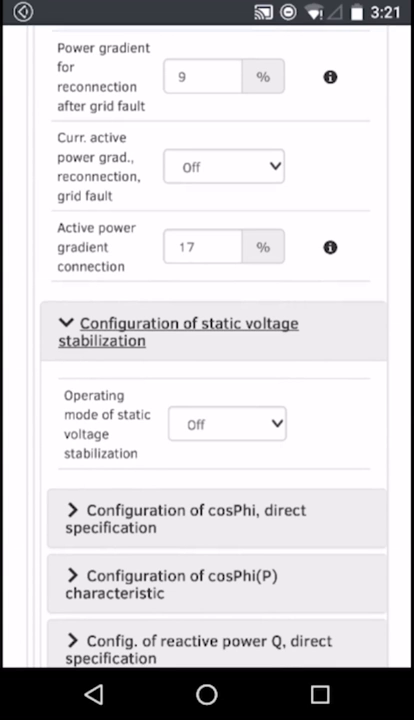
click(224, 424)
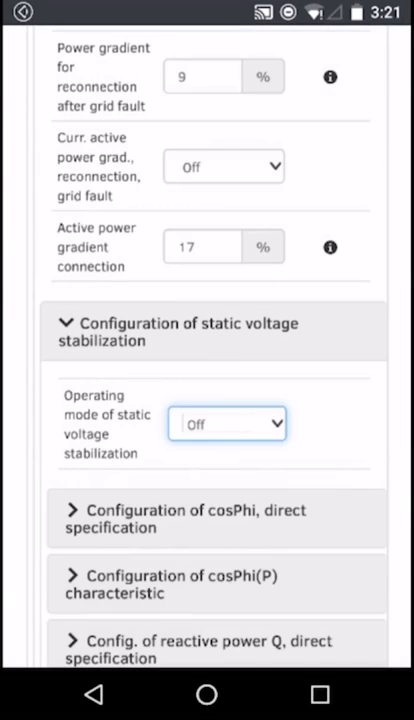
click(228, 424)
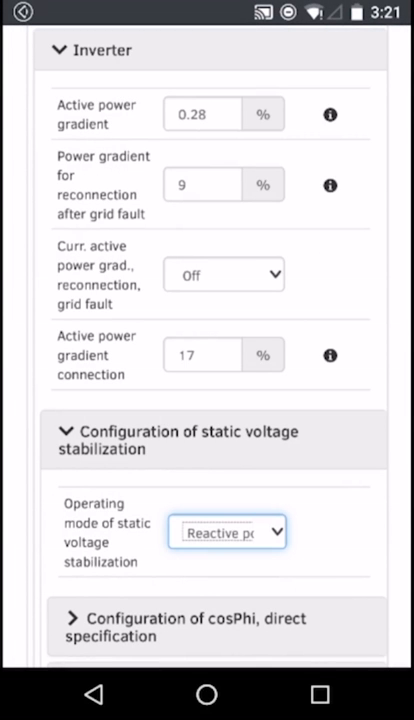
Expand the grid integration characteristic curves and show Characteristic 1's four X/Y points.
scroll(down, 3)
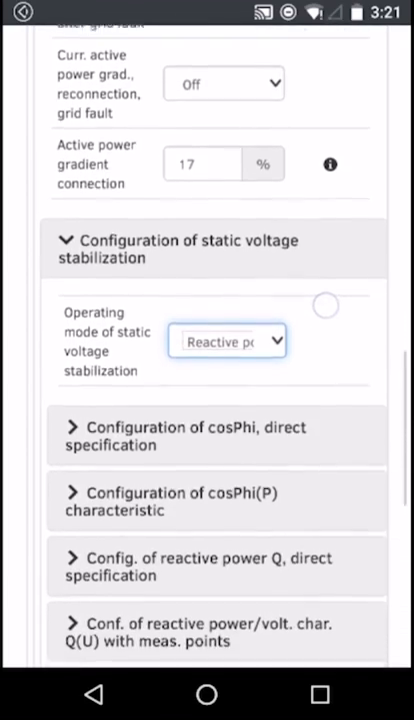
scroll(down, 3)
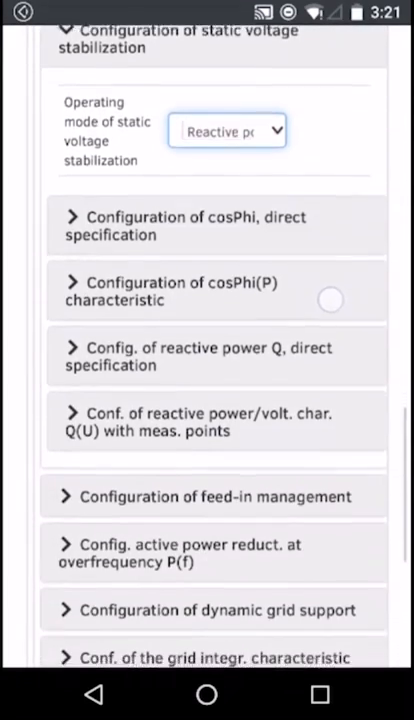
scroll(down, 3)
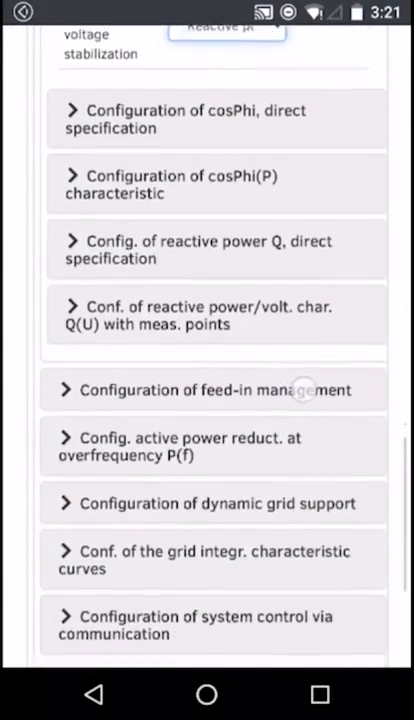
scroll(down, 3)
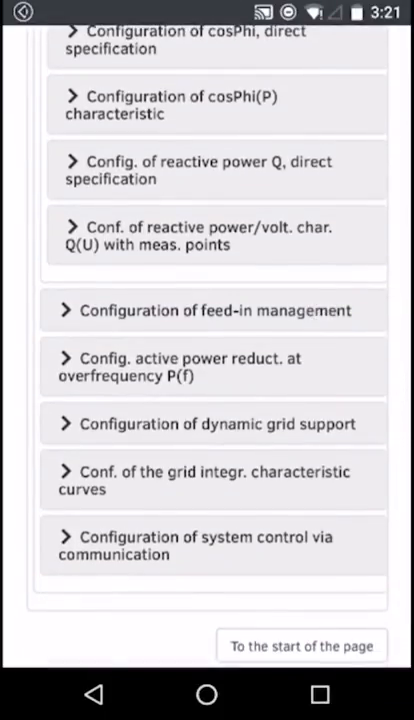
click(244, 474)
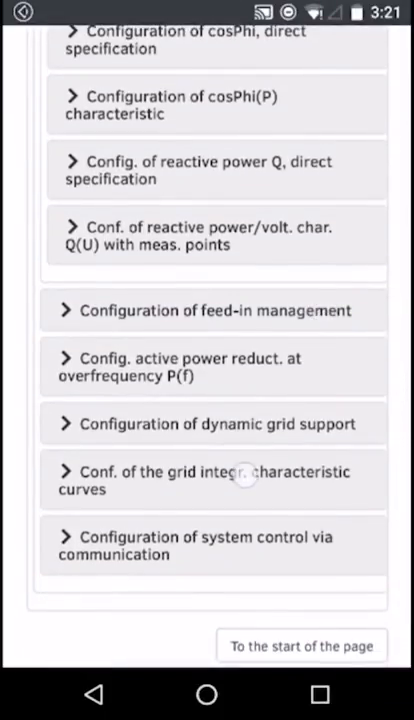
click(208, 480)
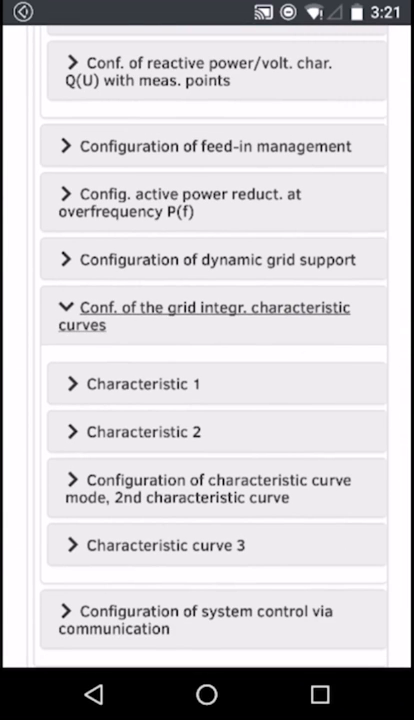
click(146, 384)
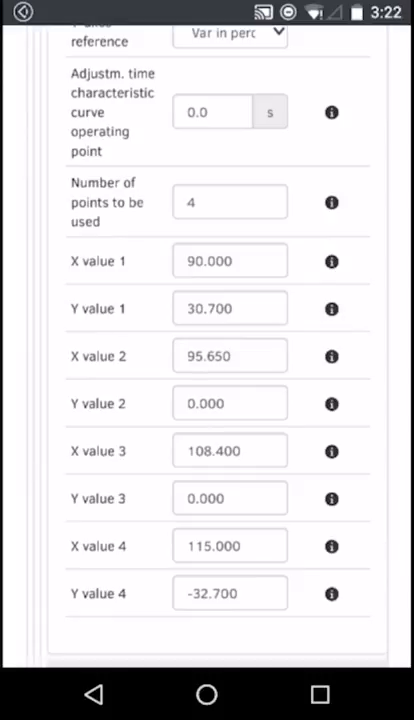
scroll(down, 3)
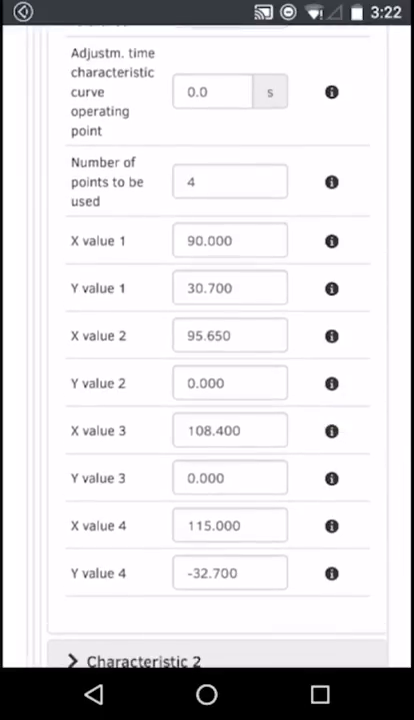
Enter Y value 1 as 32.800 and X value 3 as 107.800 on Characteristic 1.
click(228, 206)
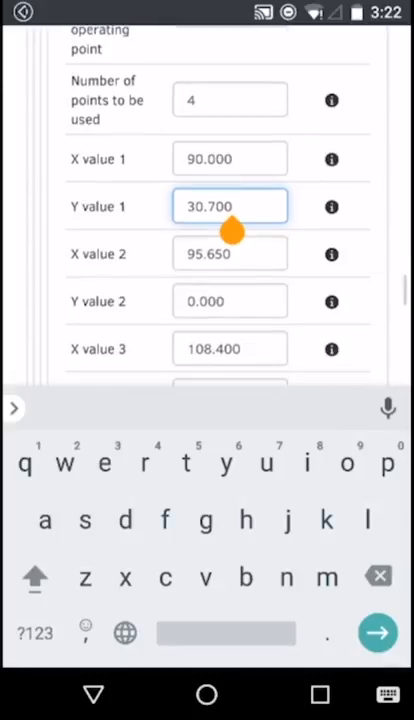
key(Backspace)
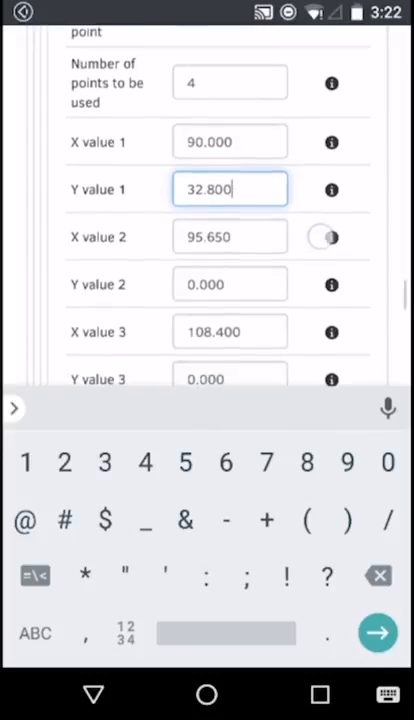
click(230, 330)
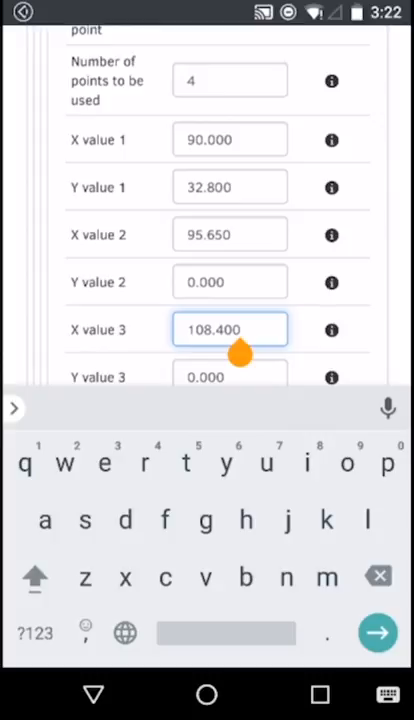
key(Backspace)
text(107)
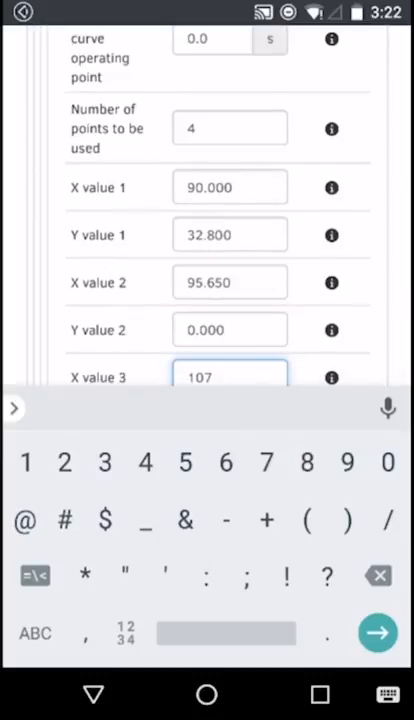
text(.800)
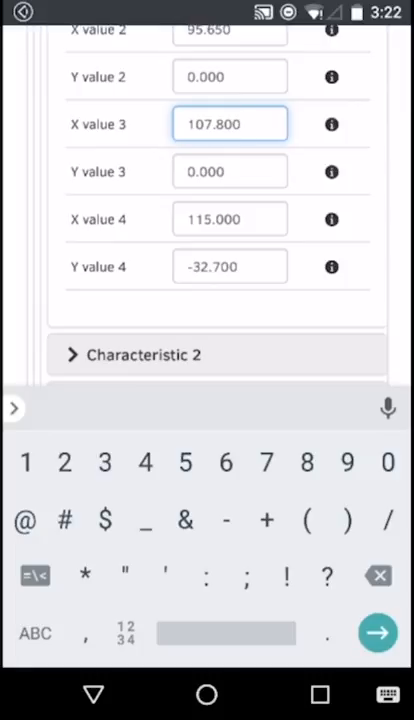
Enter X value 4 as 110.000 and Y value 4 as -48.4 on Characteristic 1.
click(228, 218)
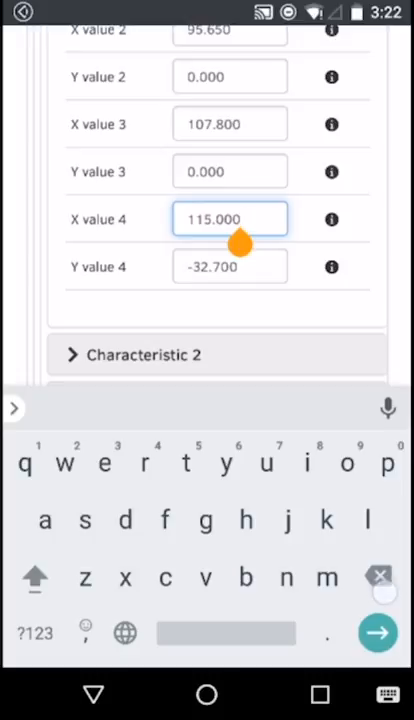
key(Backspace)
text(0)
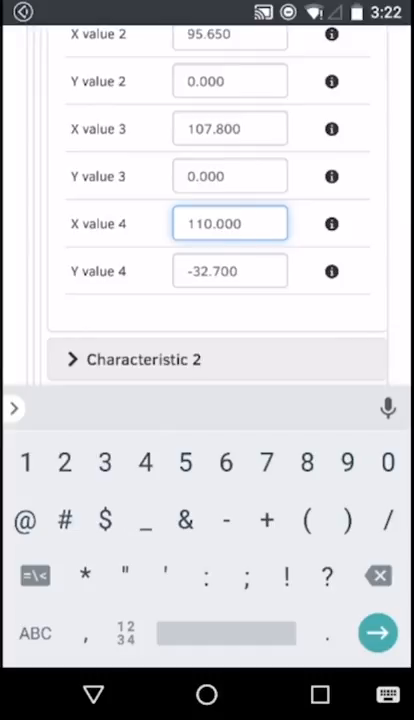
click(230, 272)
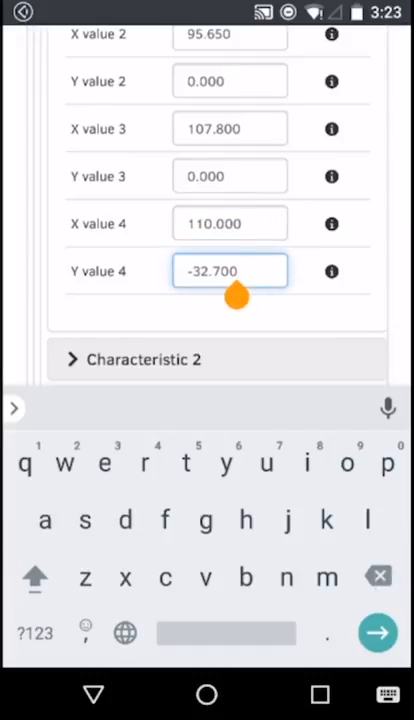
key(Backspace)
text(-)
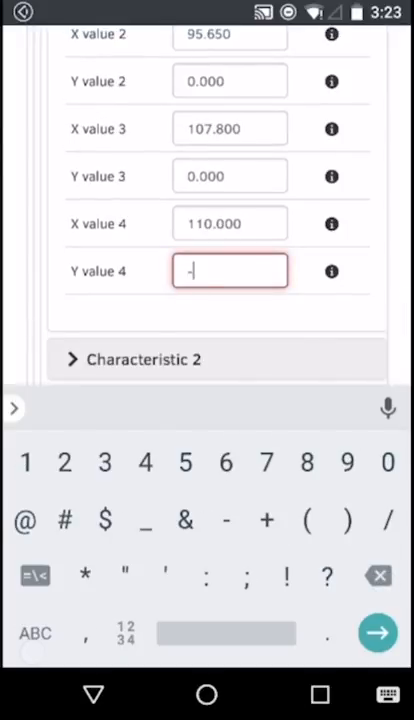
click(308, 462)
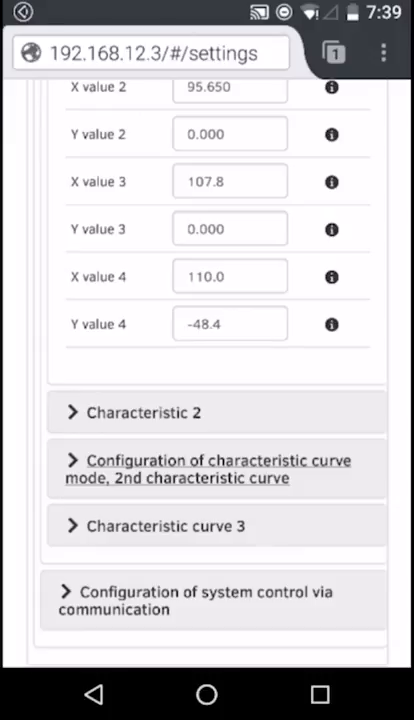
Set the 2nd characteristic curve's activation to Off in its curve mode configuration.
scroll(down, 3)
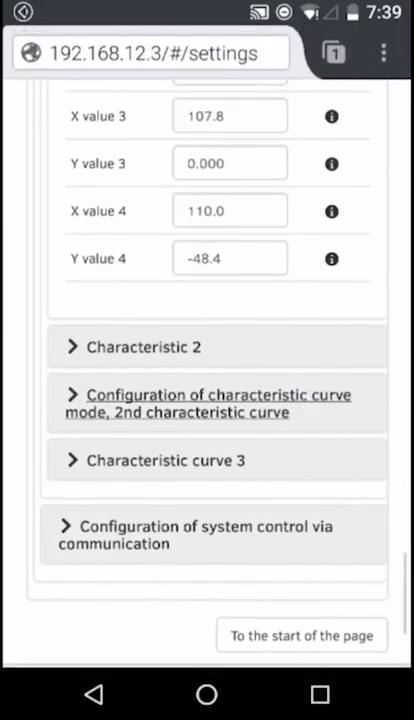
click(72, 394)
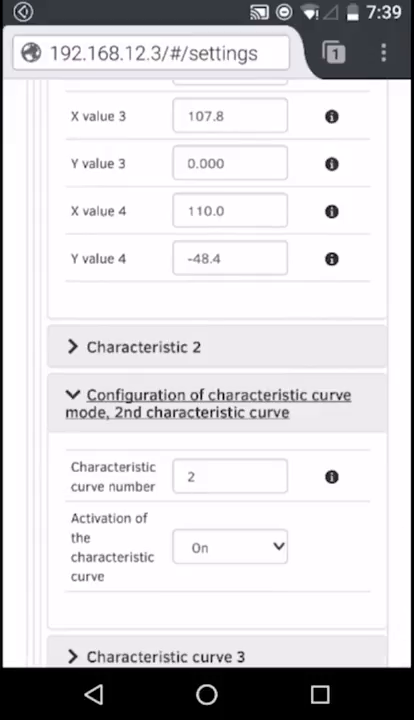
scroll(down, 3)
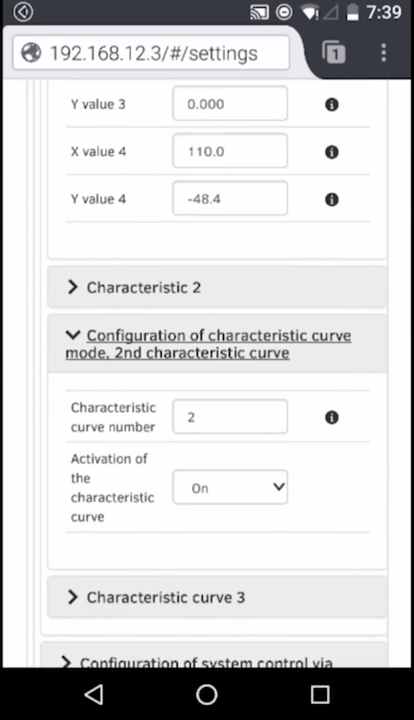
scroll(down, 3)
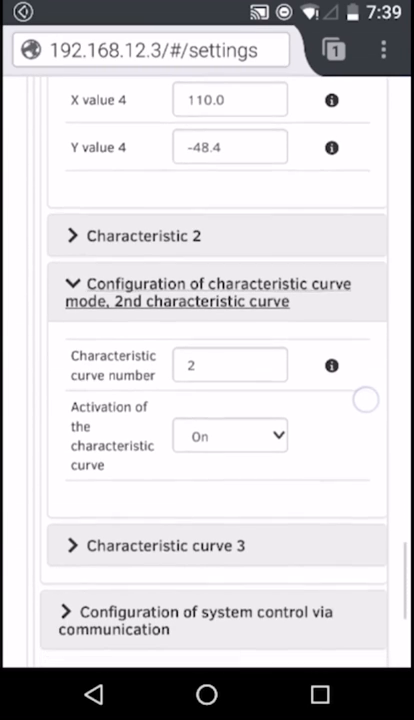
click(228, 436)
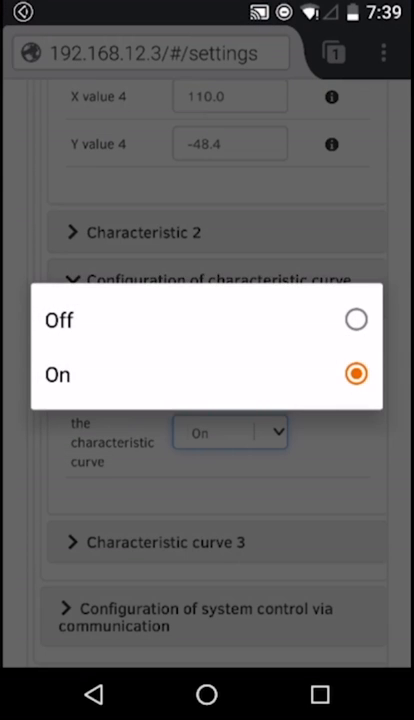
click(56, 374)
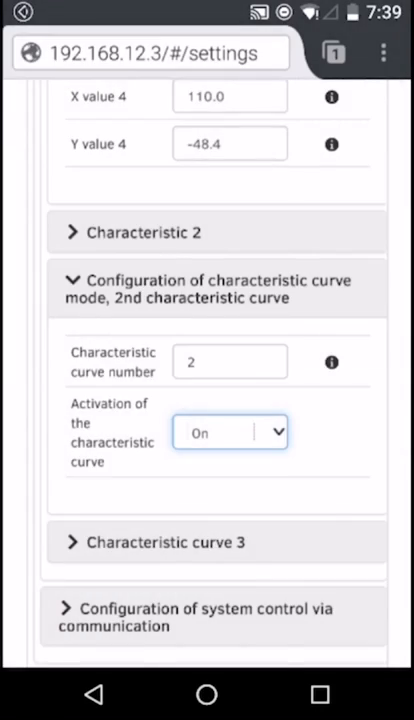
click(230, 432)
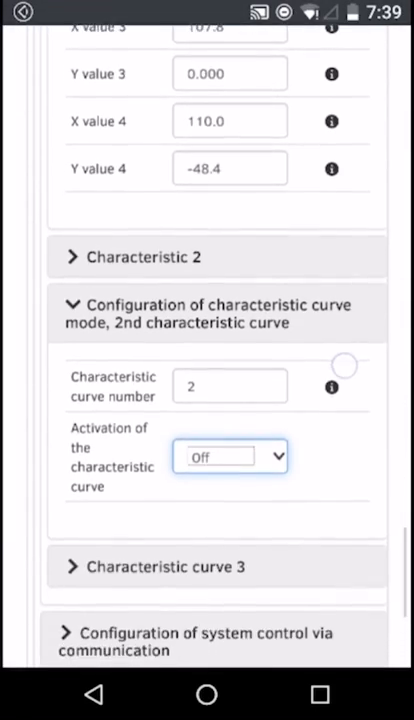